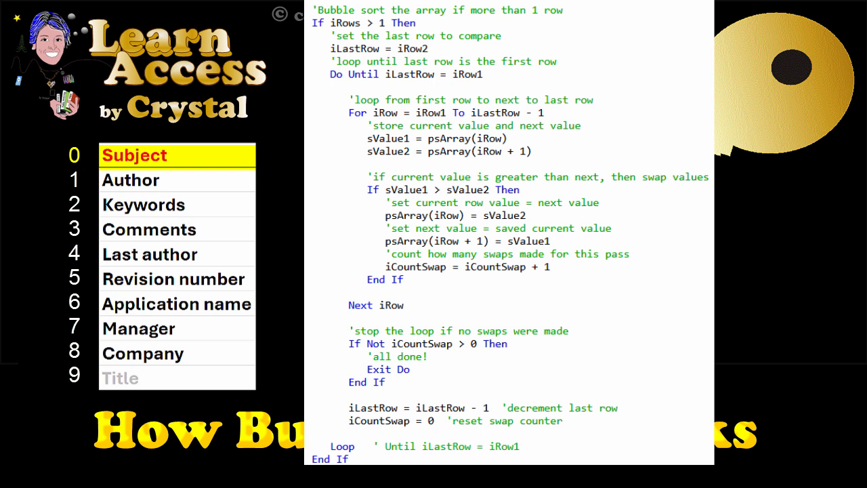
# Advance the animation so Subject, now first in the list, loses its yellow highlight
pyautogui.click(176, 155)
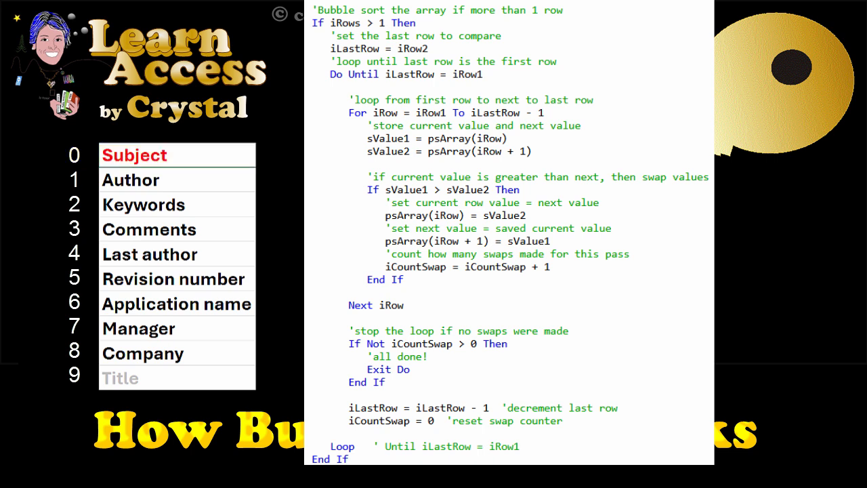